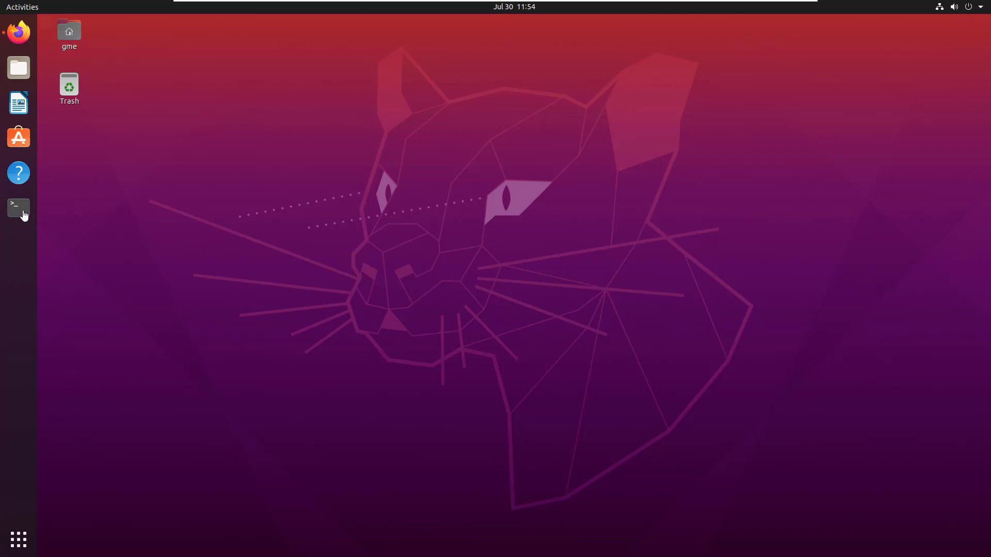
Launch GNOME Terminal from the Ubuntu dock.
{"action": "left_click", "coordinate": [18, 208]}
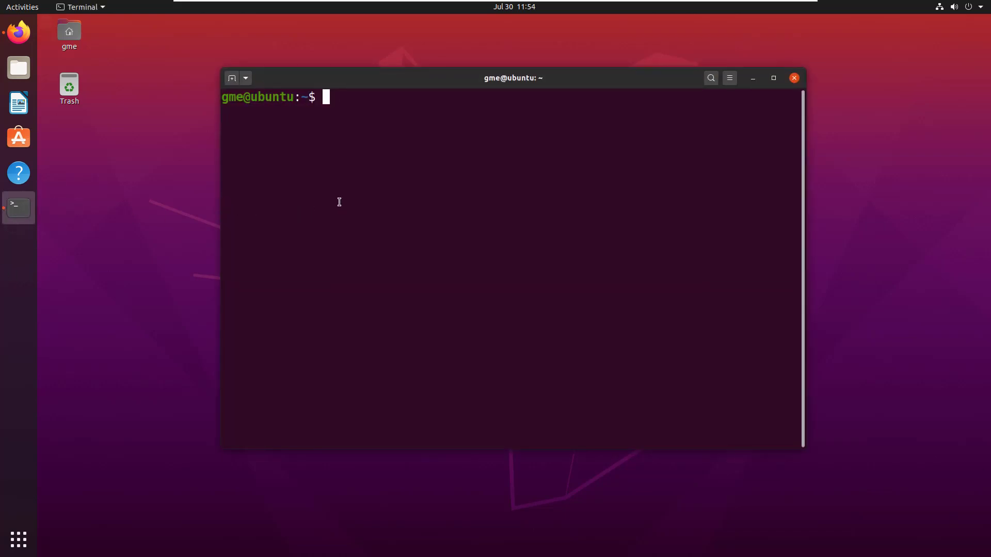
{"action": "mouse_move", "coordinate": [538, 166]}
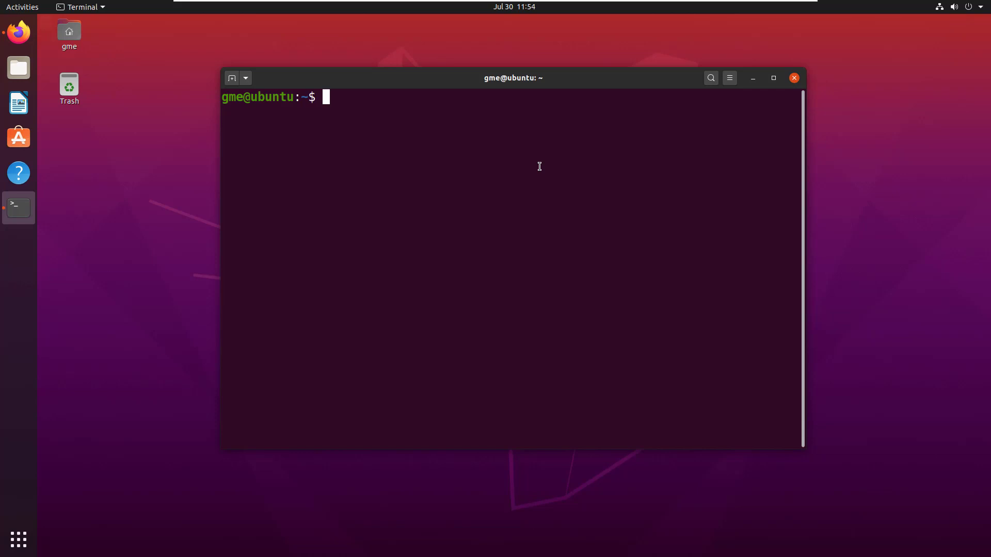
Define the shell alias please="sudo".
{"action": "type", "text": "ali"}
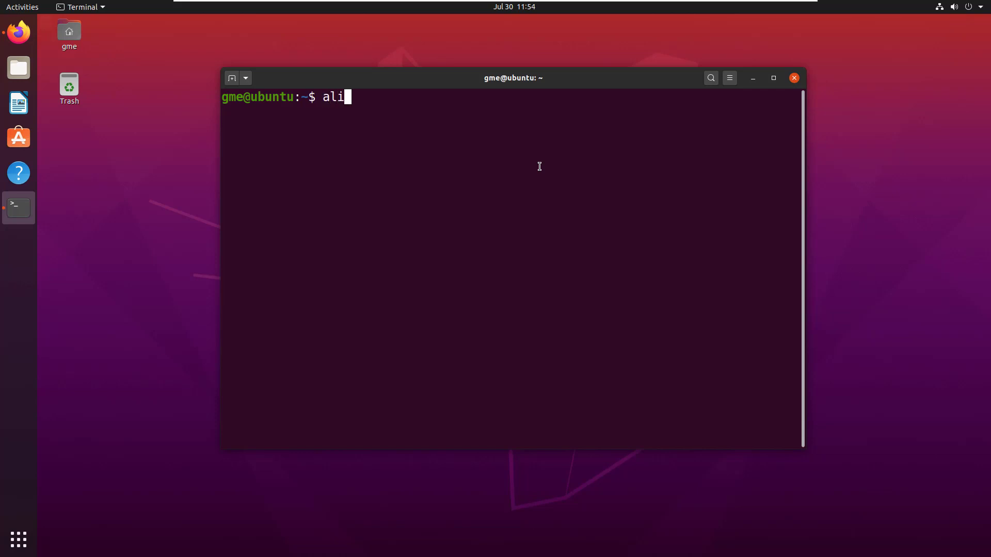
{"action": "type", "text": "as"}
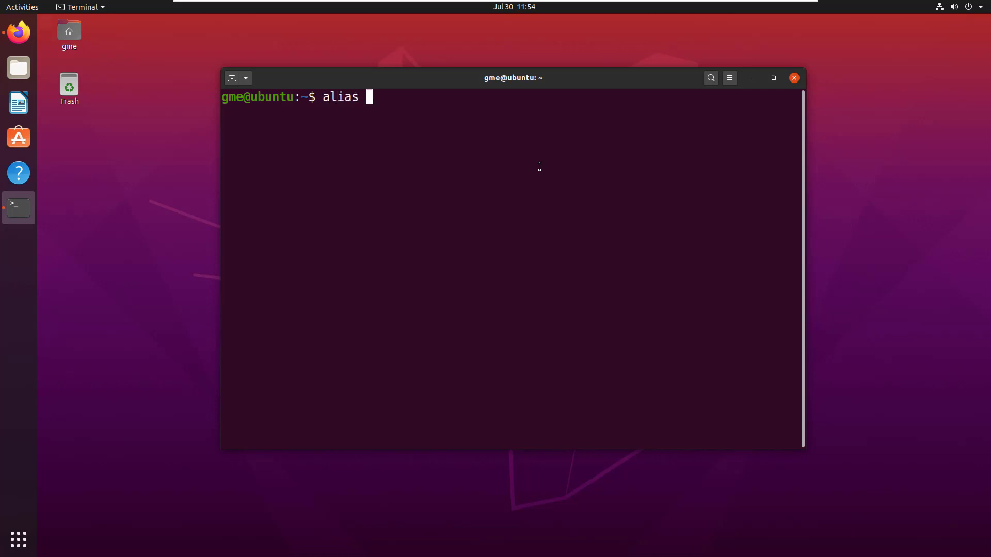
{"action": "type", "text": "pu"}
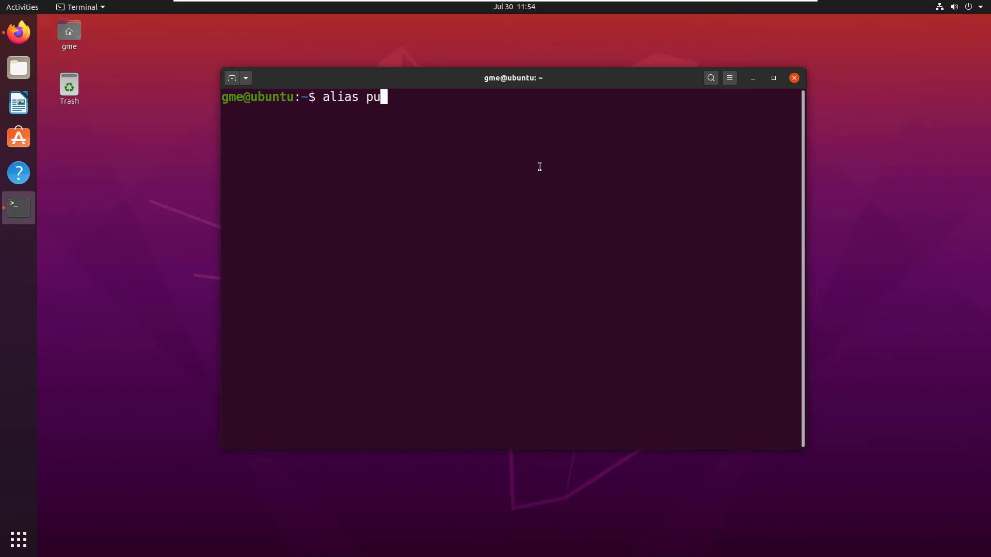
{"action": "type", "text": "lease"}
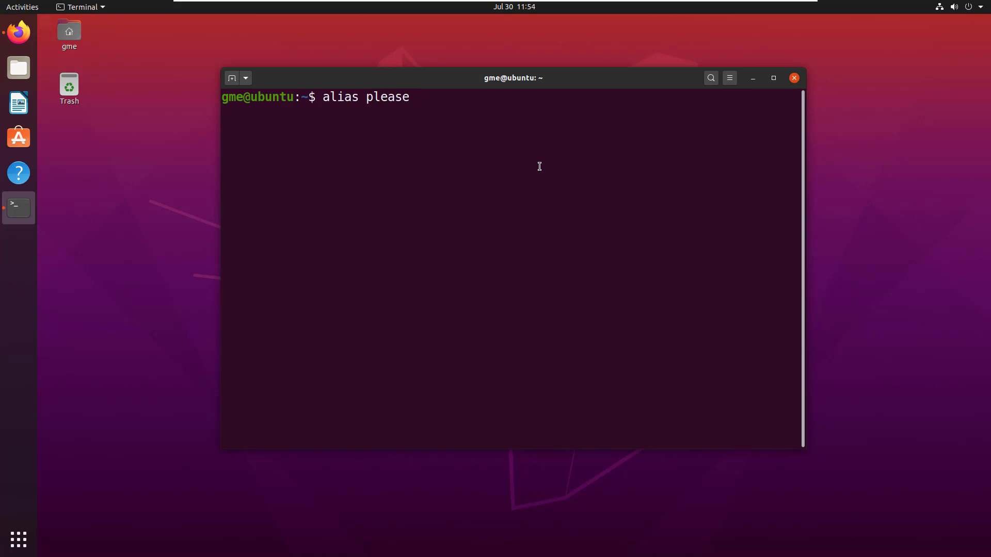
{"action": "type", "text": "=\"us"}
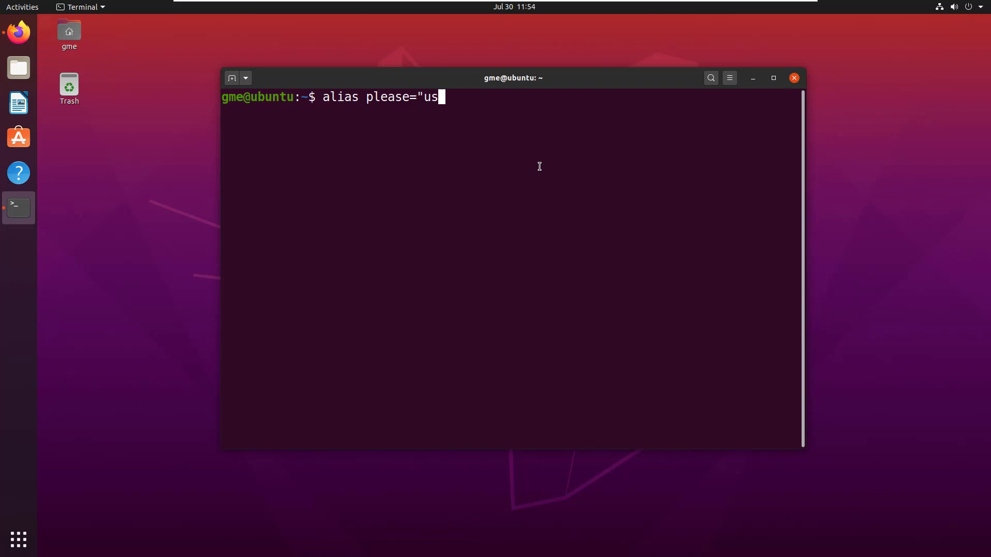
{"action": "key", "text": "Return"}
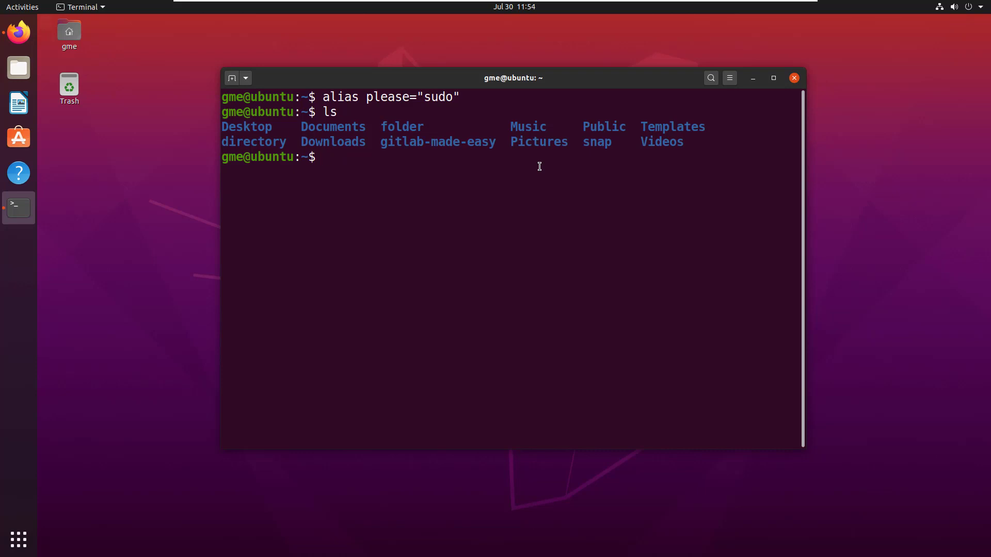
Force-remove 'folder' with sudo rm -rf, authorise with the password, and list the home folder.
{"action": "type", "text": "sudo rm"}
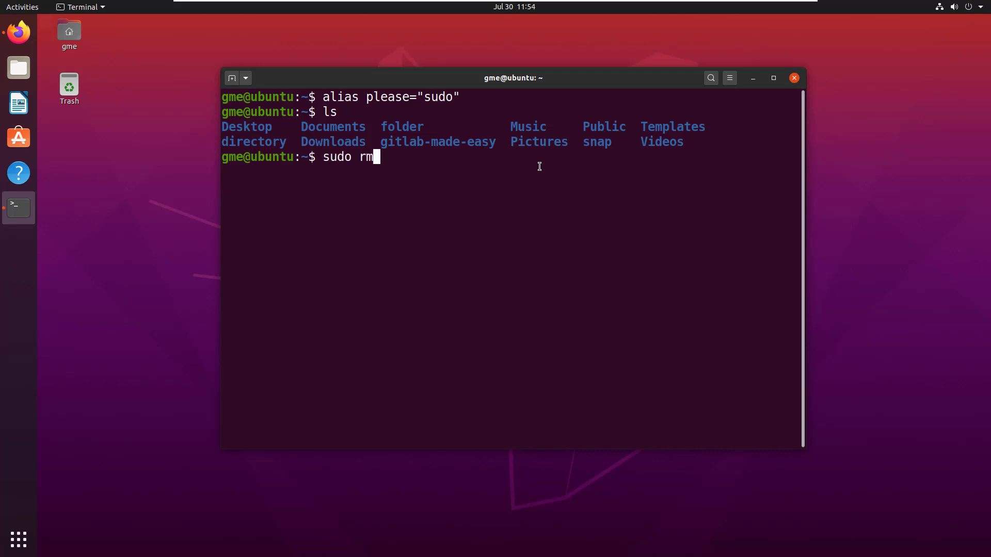
{"action": "type", "text": "-rf folder"}
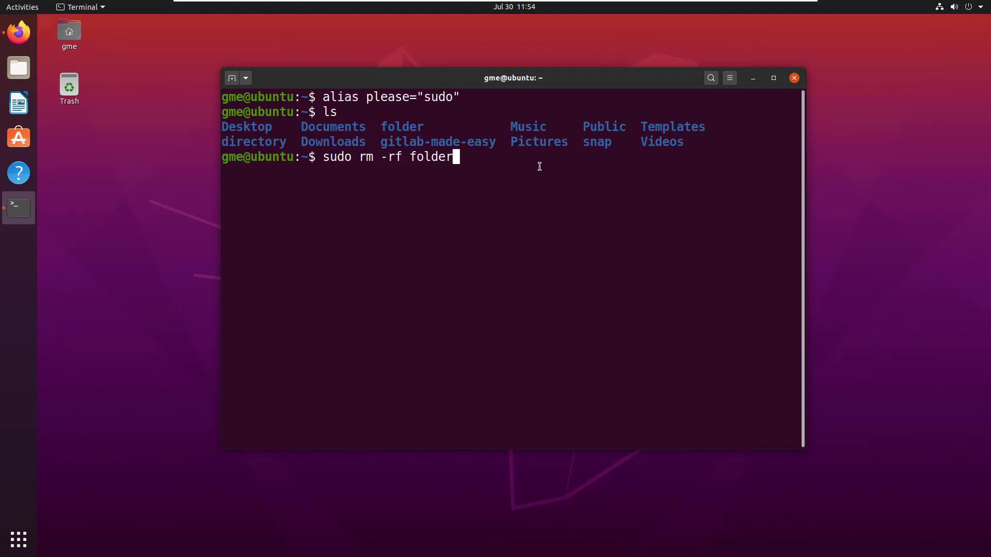
{"action": "key", "text": "Return"}
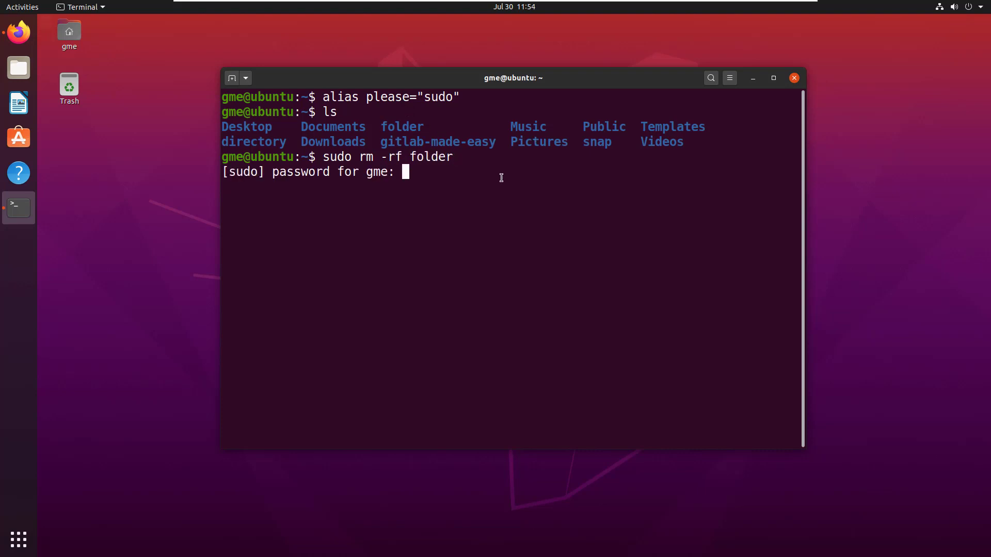
{"action": "key", "text": "Return"}
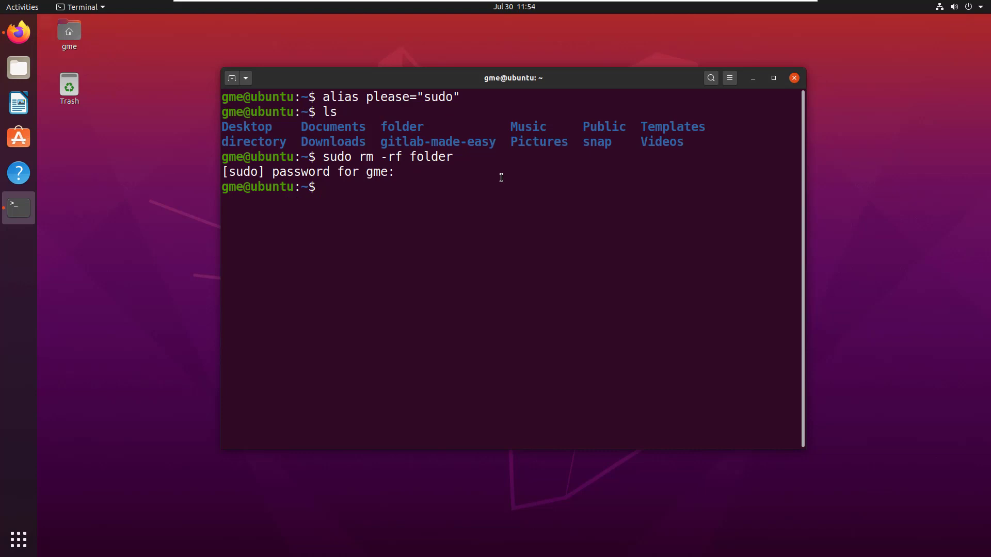
{"action": "key", "text": "Return"}
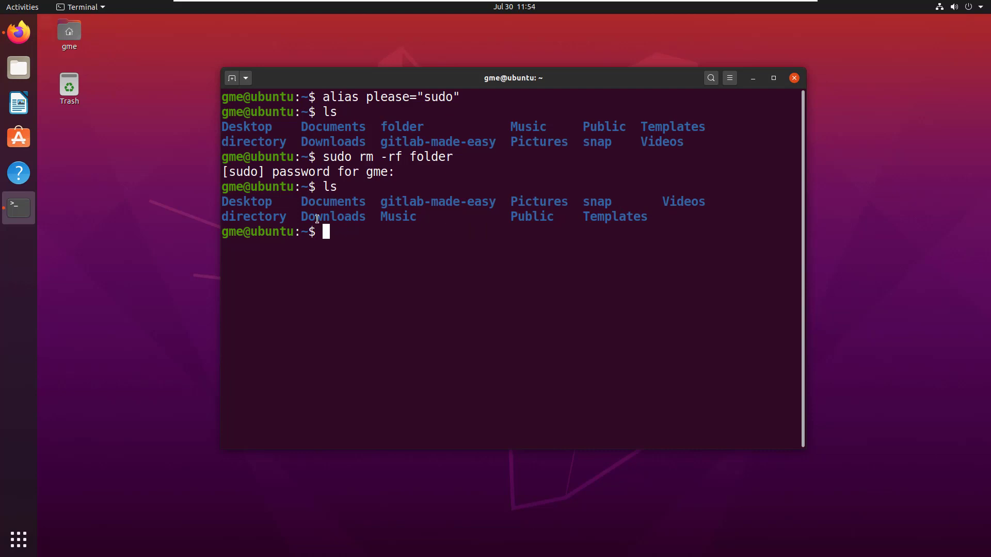
{"action": "mouse_move", "coordinate": [379, 230]}
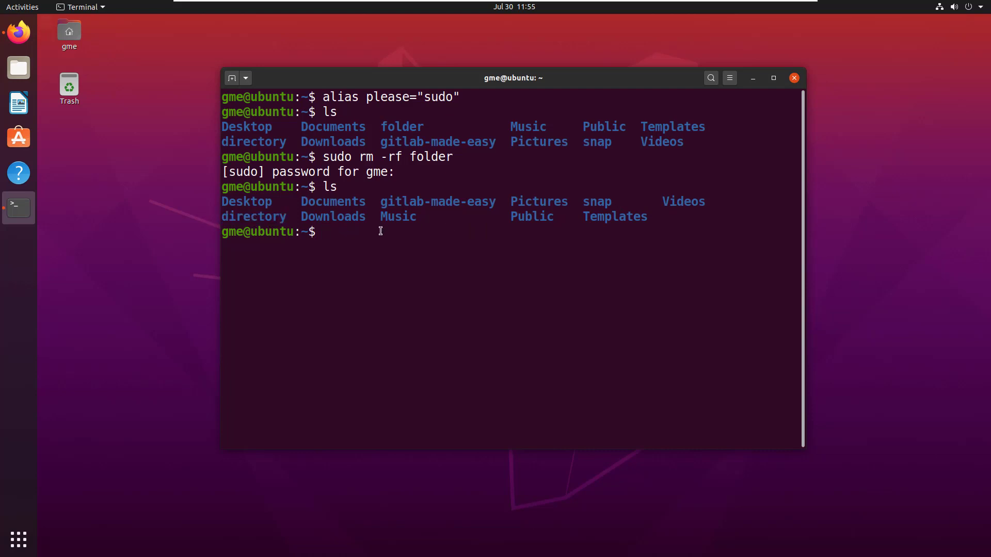
Force-remove 'directory' through the alias with please rm -rf directory.
{"action": "type", "text": "please"}
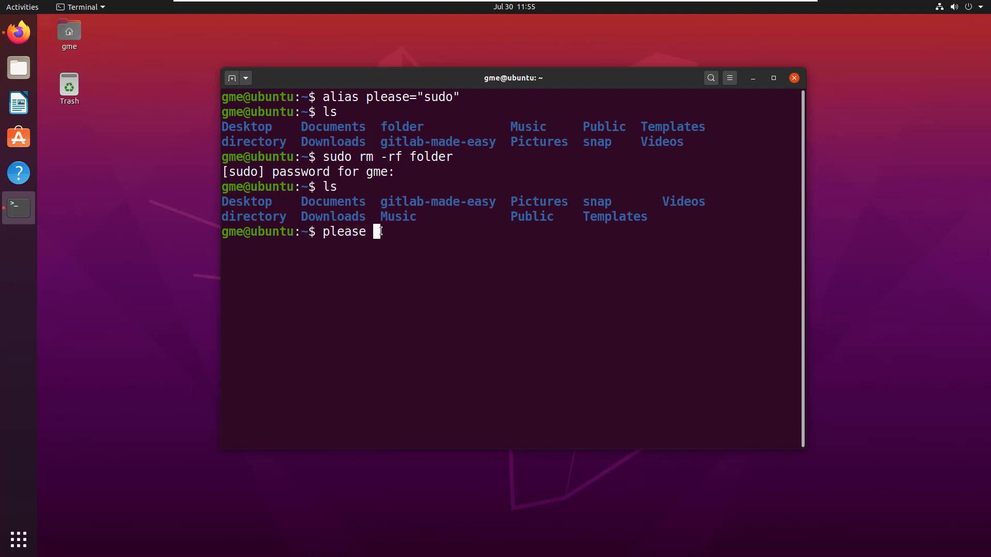
{"action": "type", "text": "rm"}
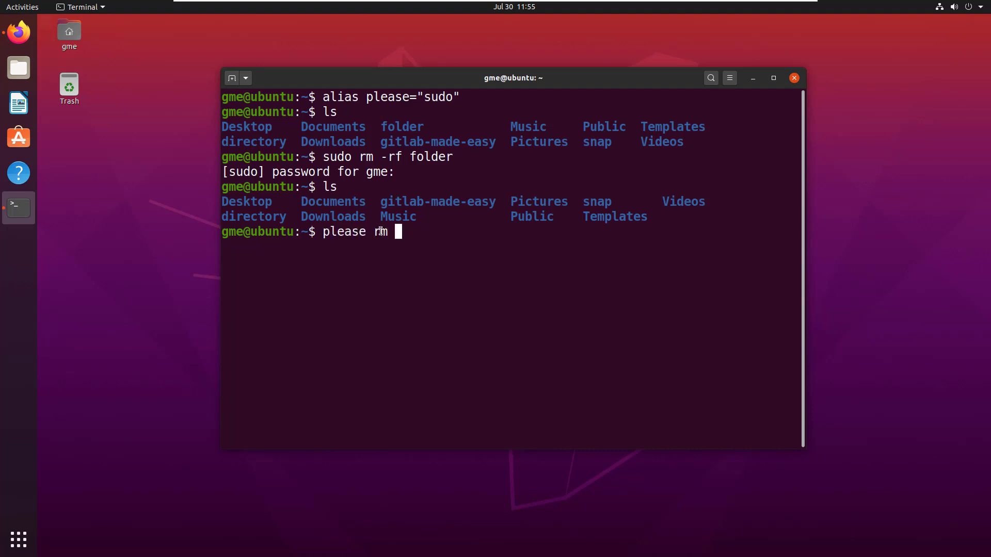
{"action": "type", "text": "-r"}
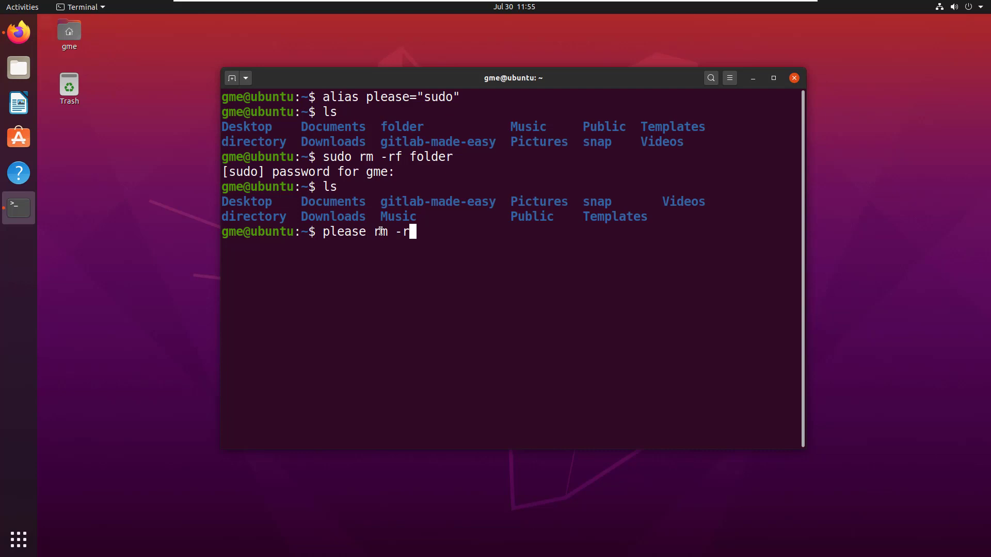
{"action": "type", "text": "f directory"}
{"action": "type", "text": "ls"}
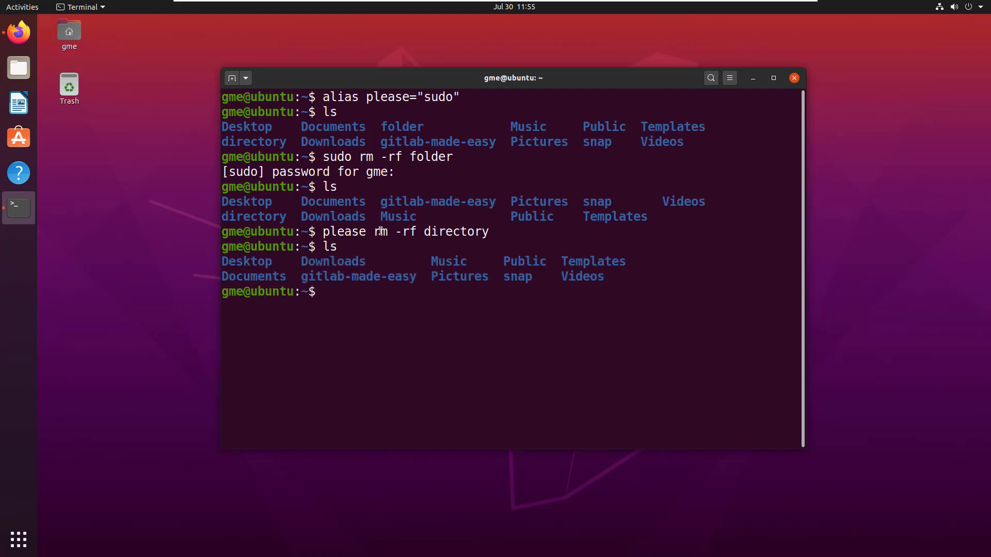
{"action": "type", "text": "please sudo"}
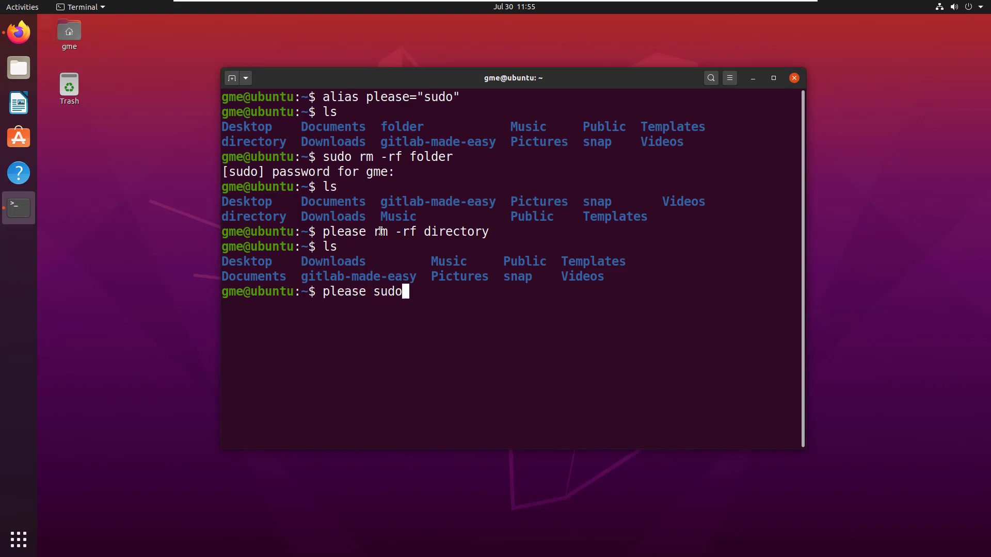
Run please sudo apt-get update, which finishes with gitlab-ee repository errors.
{"action": "type", "text": "apt-get update"}
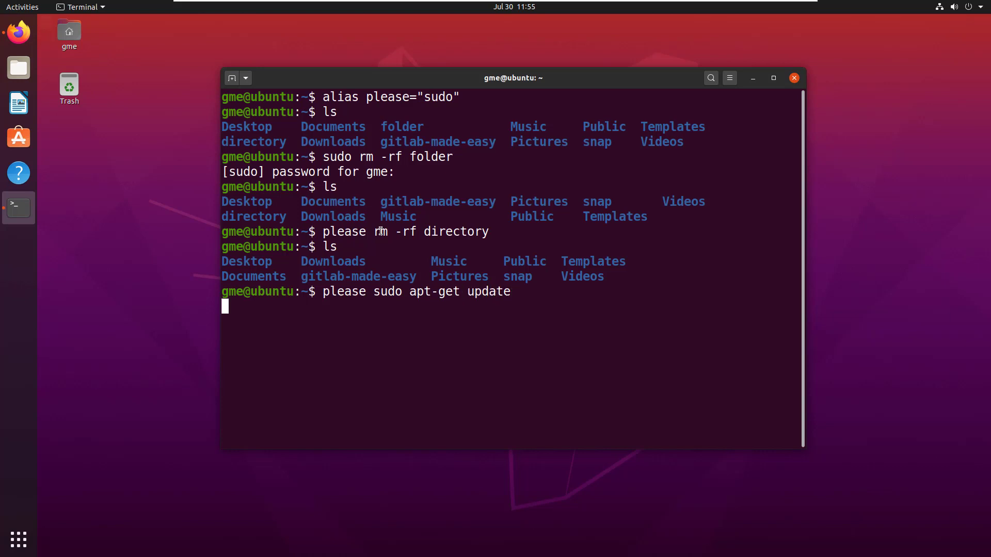
{"action": "key", "text": "Return"}
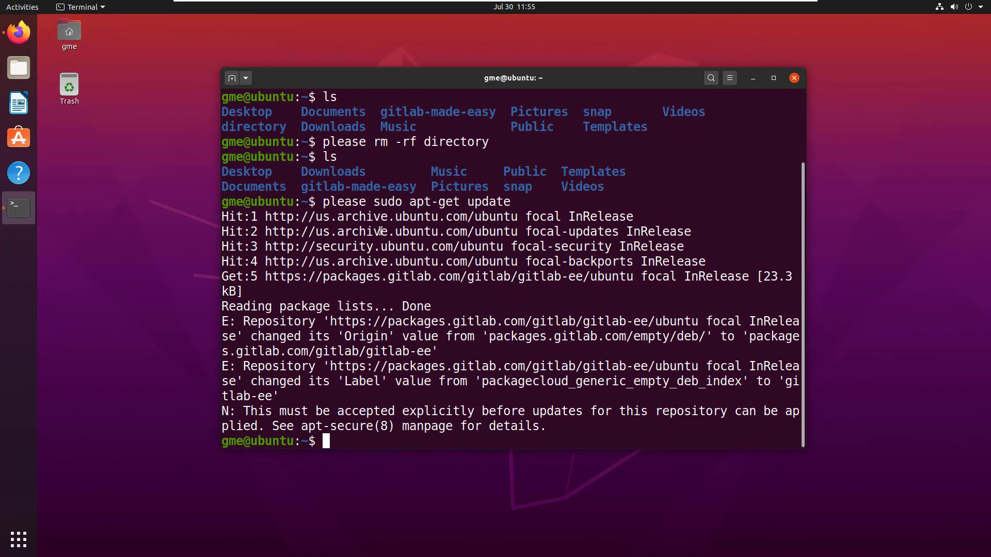
{"action": "type", "text": "sudo apt-"}
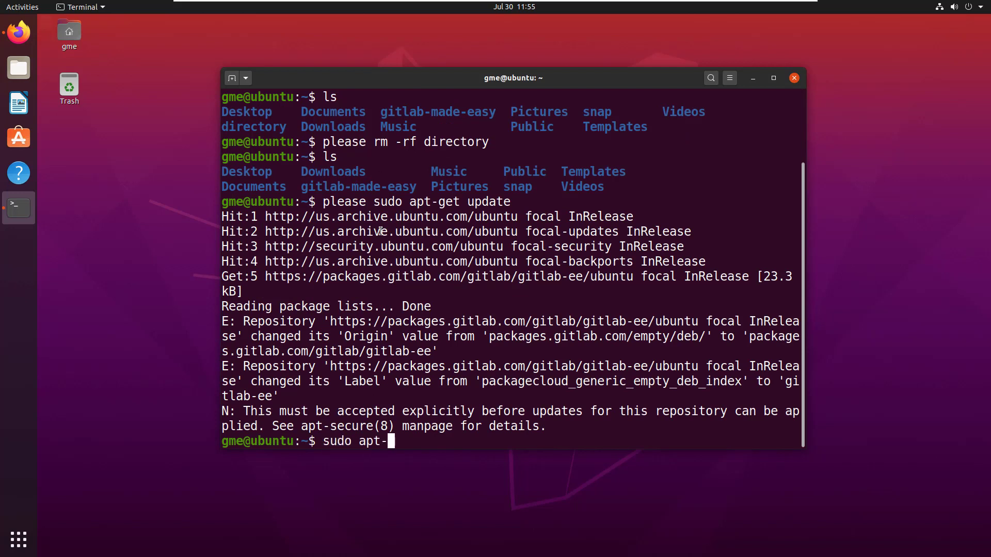
{"action": "type", "text": "get in"}
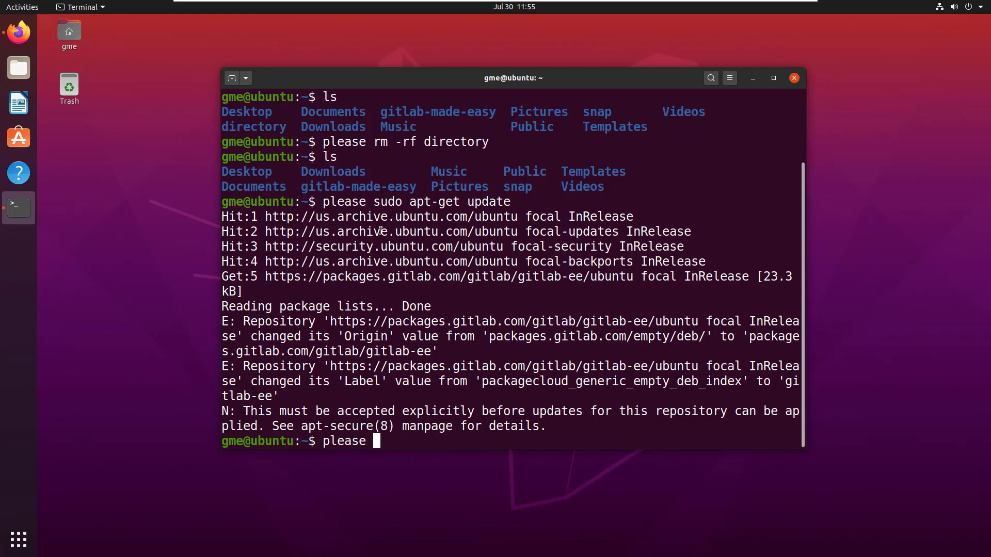
{"action": "type", "text": "ap"}
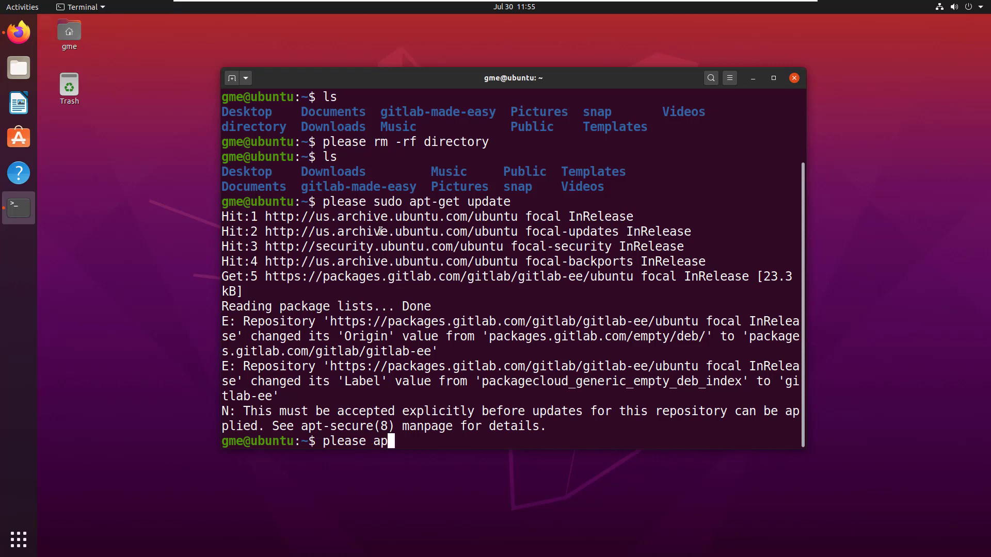